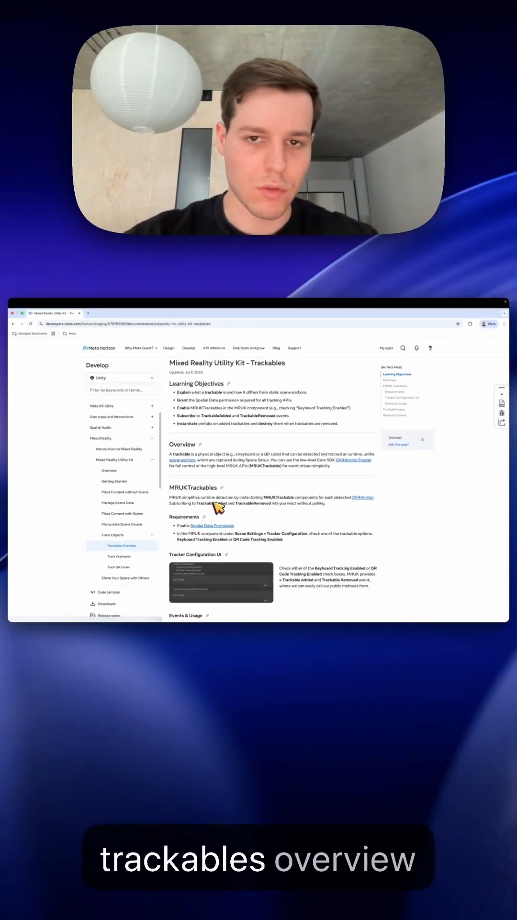
# Scroll the Trackables overview and move to the Track QR Codes page under Track Objects.
pyautogui.scroll(-3)
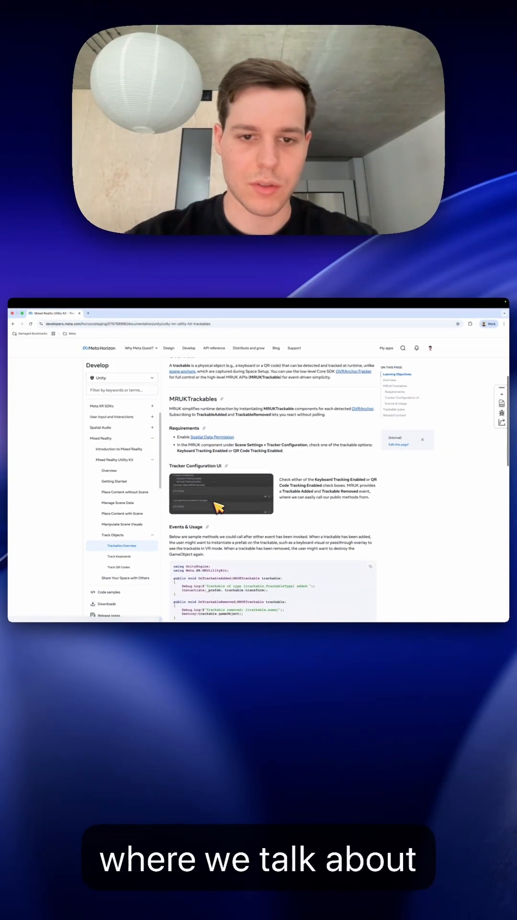
pyautogui.scroll(-3)
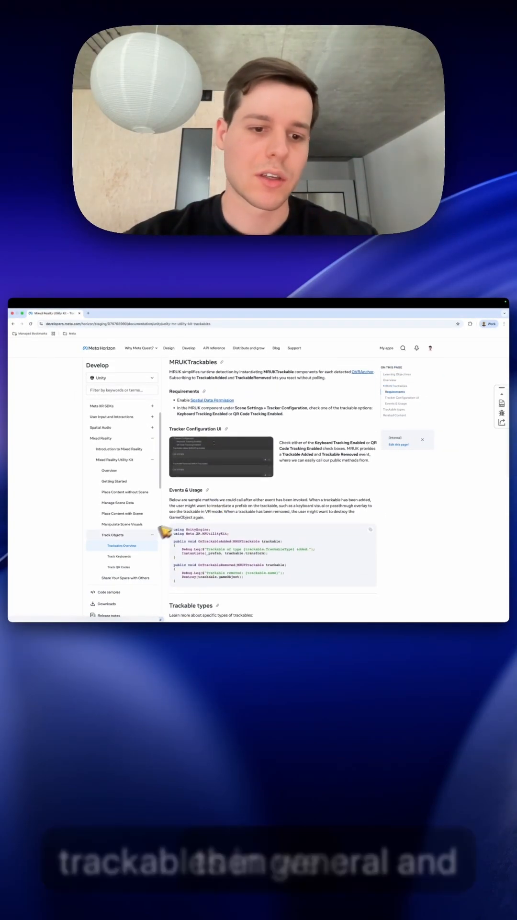
pyautogui.moveTo(195, 539)
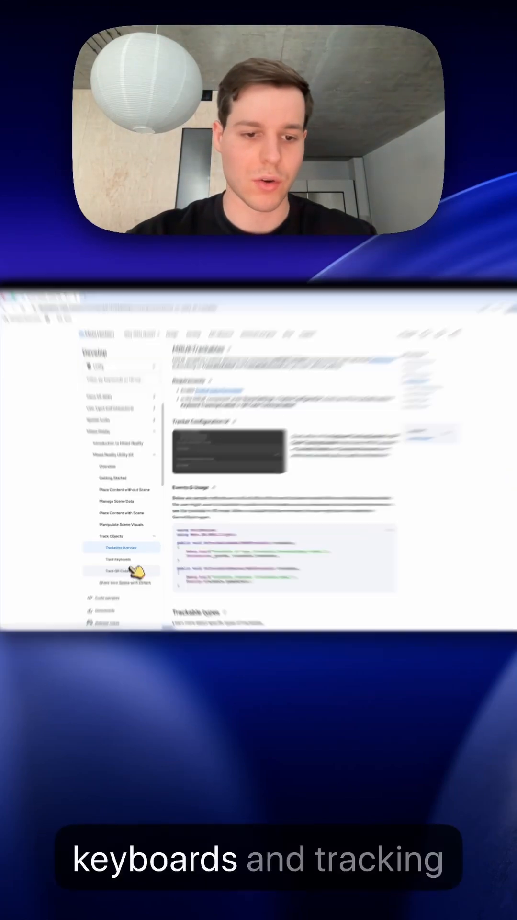
pyautogui.click(118, 566)
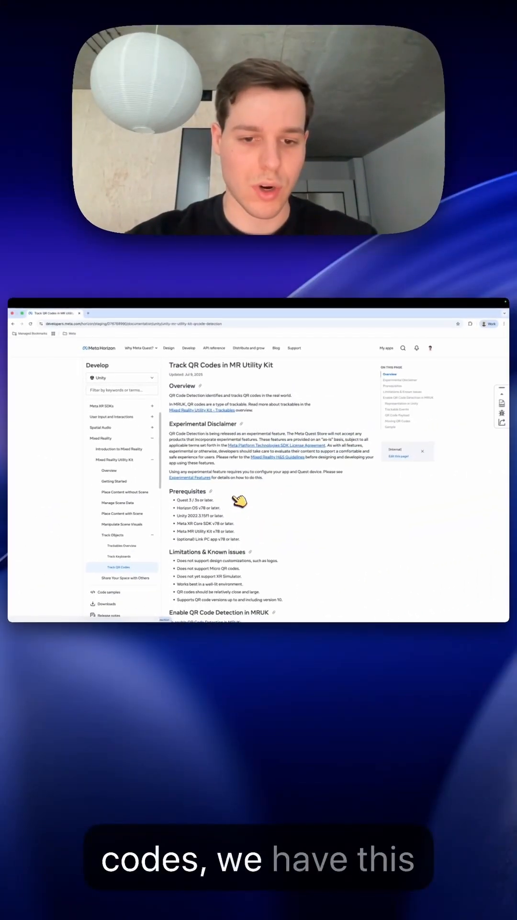
pyautogui.scroll(-3)
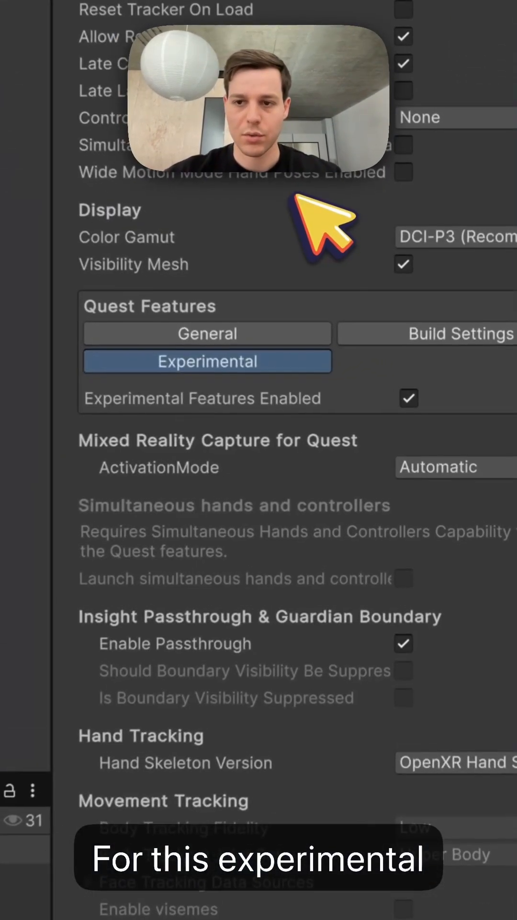
pyautogui.moveTo(451, 429)
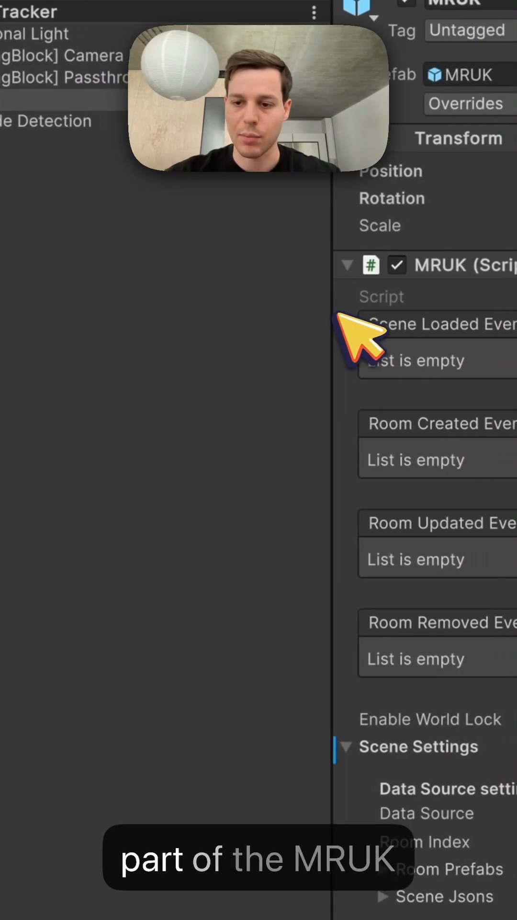
pyautogui.scroll(-3)
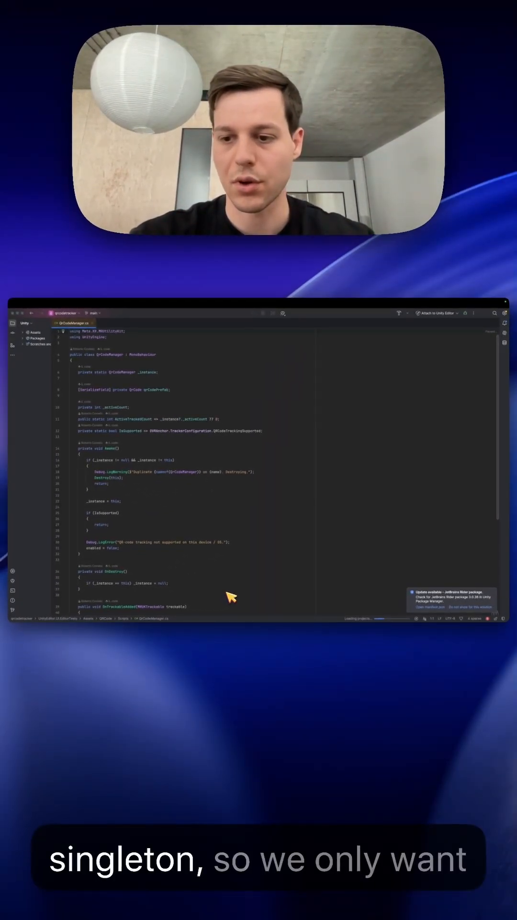
# Scroll QRCodeManager.cs through Awake, OnDestroy and the trackable added/removed handlers.
pyautogui.scroll(-3)
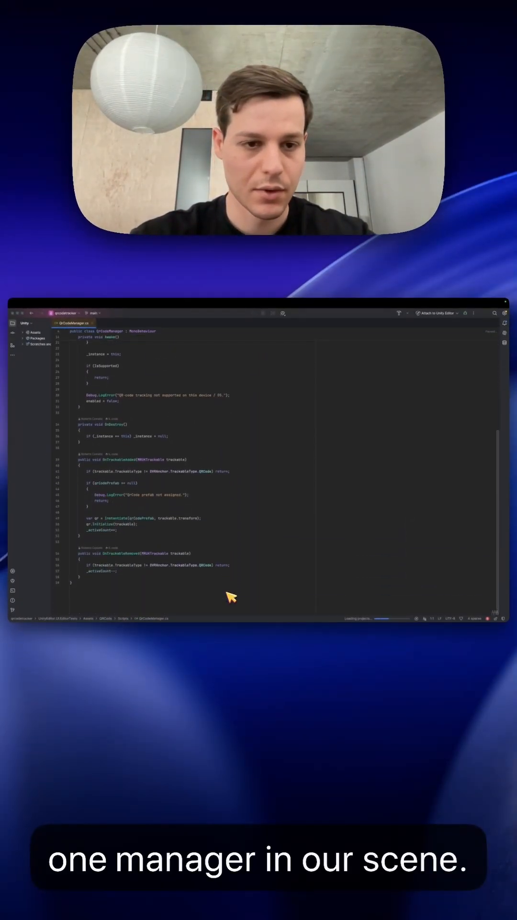
pyautogui.moveTo(128, 490)
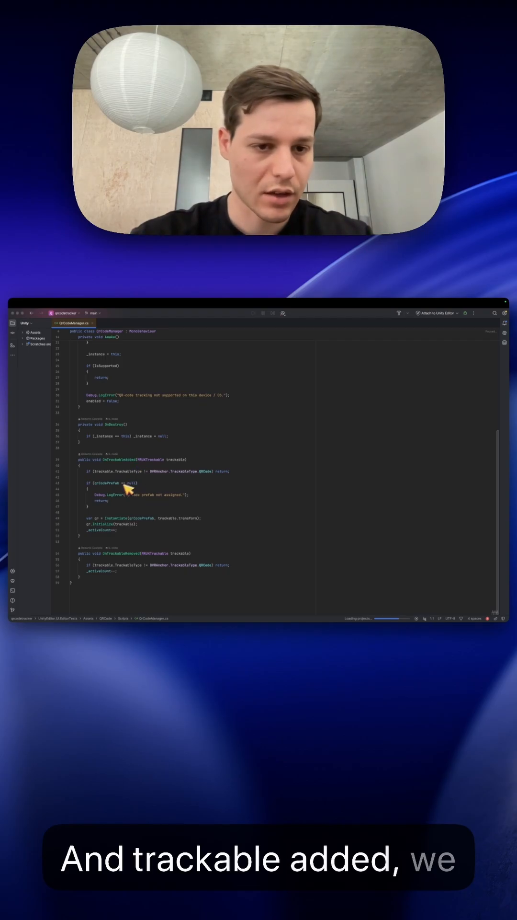
pyautogui.moveTo(166, 478)
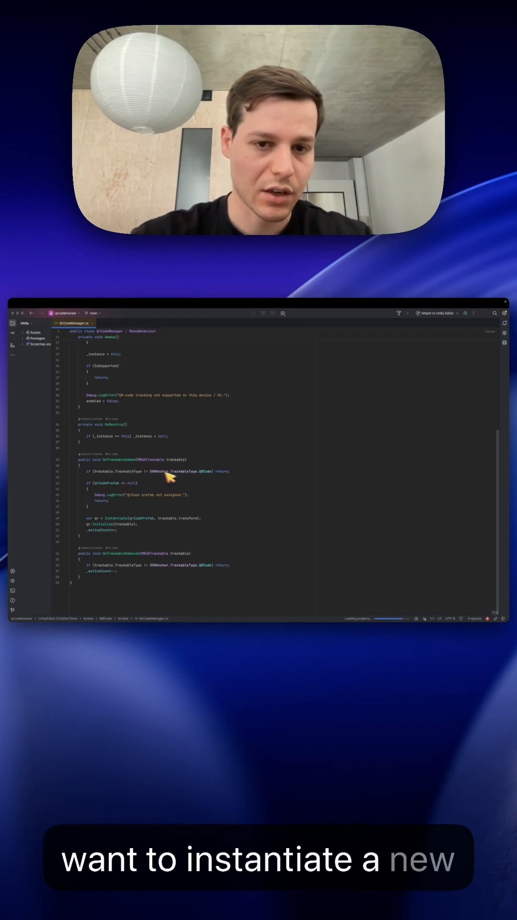
pyautogui.moveTo(141, 525)
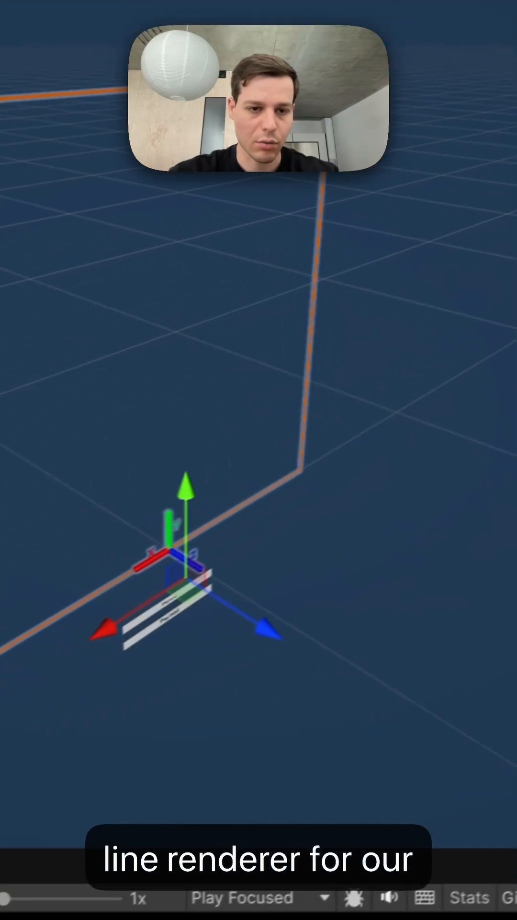
# Expand the prefab's Canvas and inspect its Panel and Payload children.
pyautogui.click(246, 261)
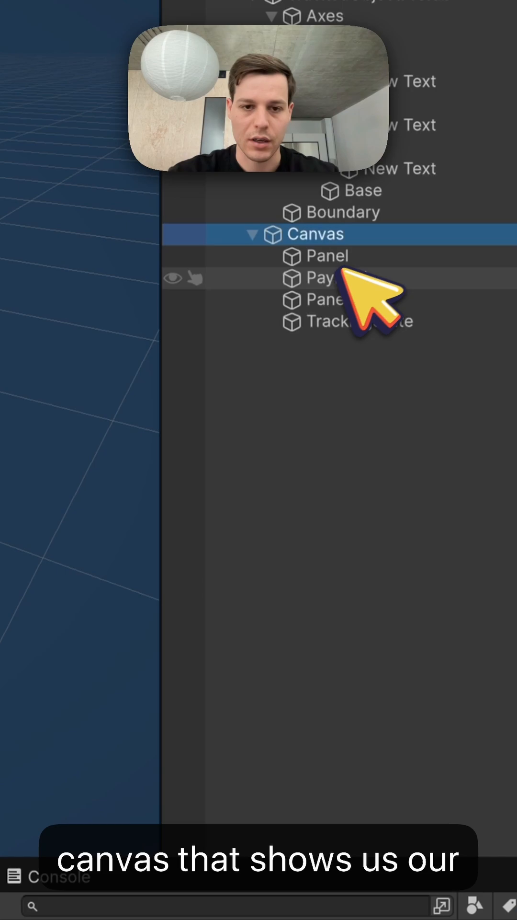
pyautogui.click(329, 278)
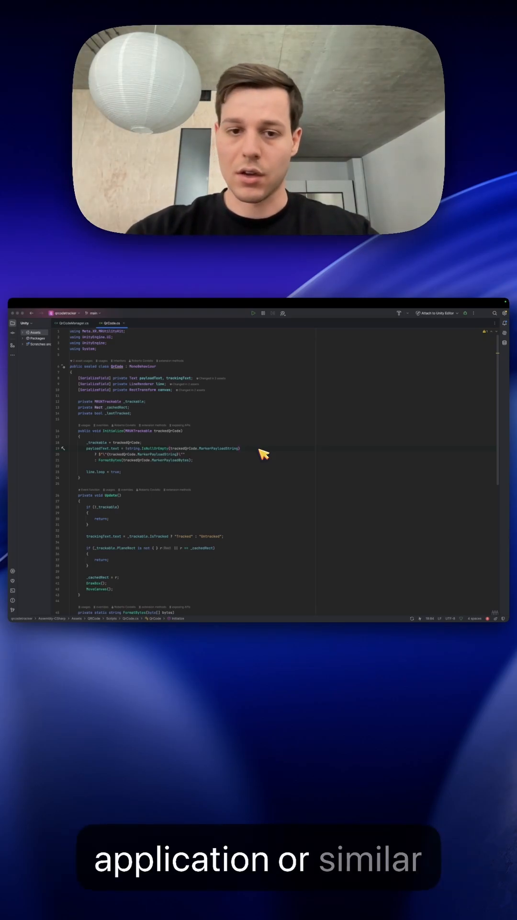
# Scroll QRCode.cs through Initialize, Update and the FormatBytes helper.
pyautogui.scroll(-3)
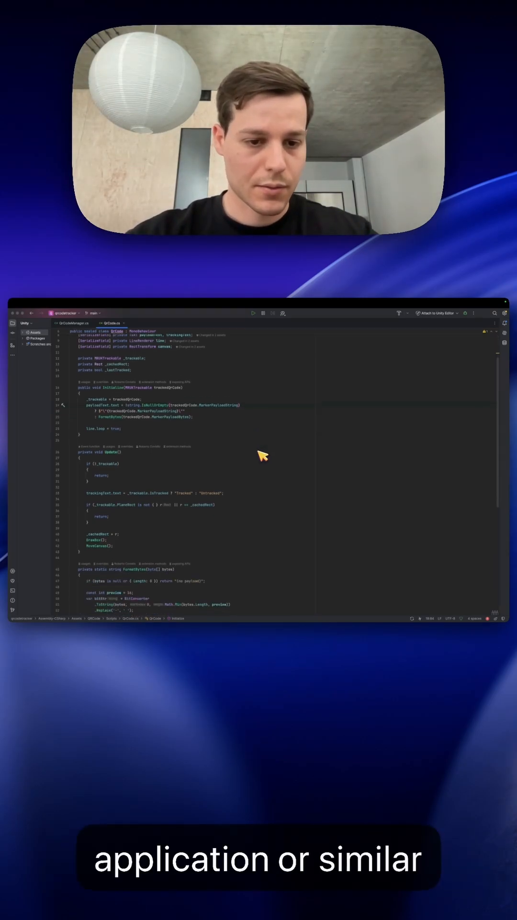